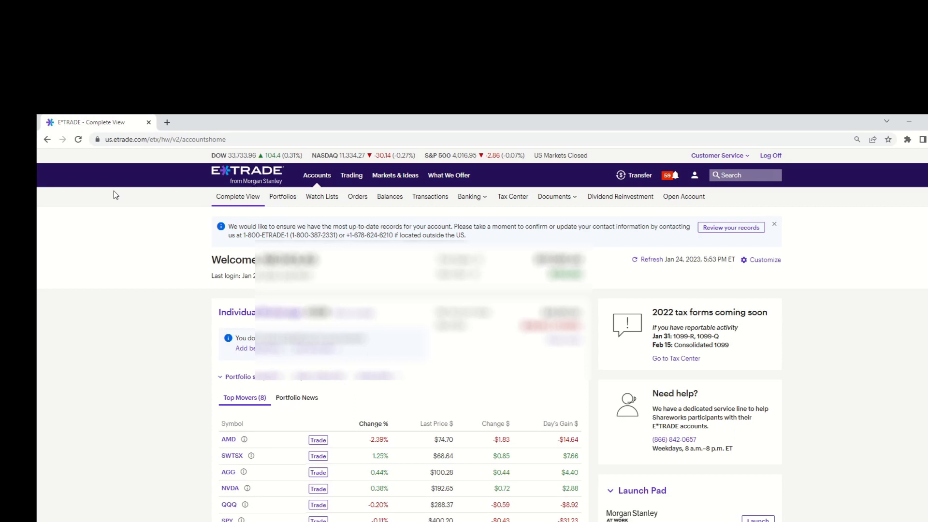
mouse_move(245, 302)
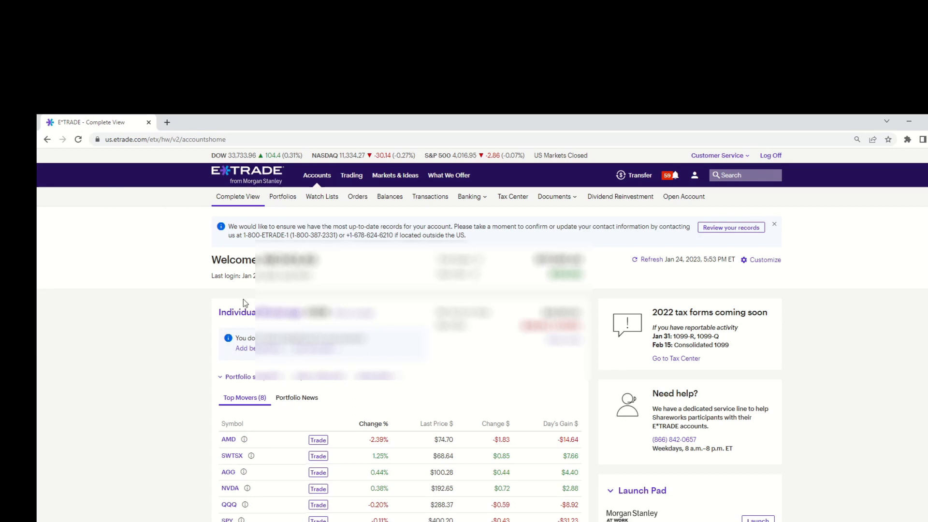
mouse_move(230, 323)
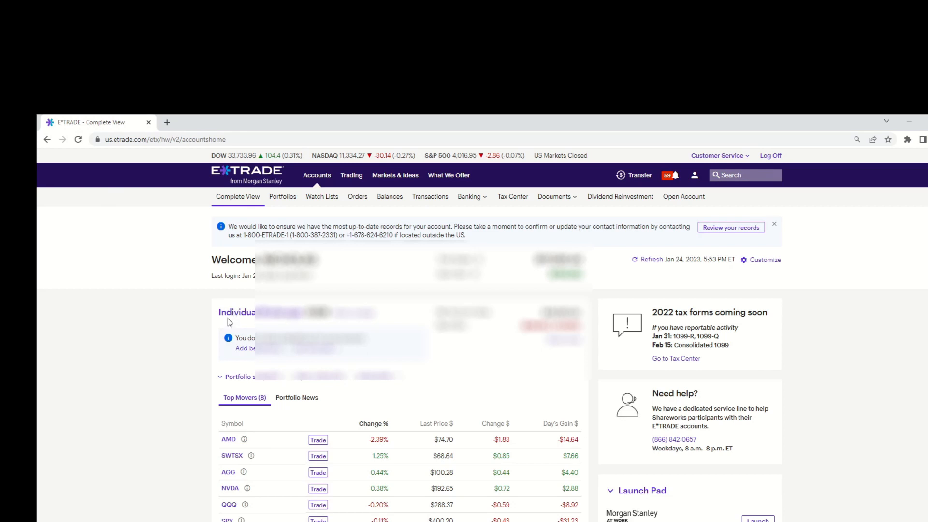
mouse_move(162, 304)
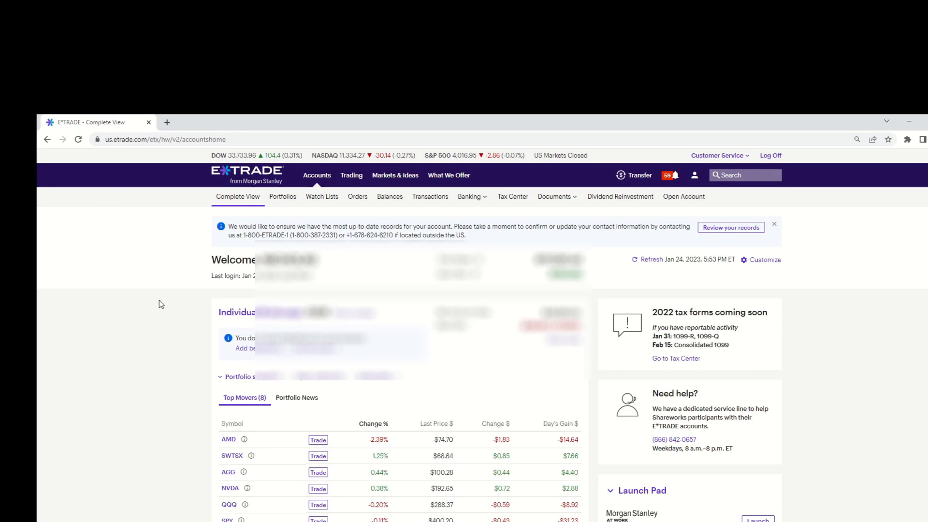
mouse_move(284, 205)
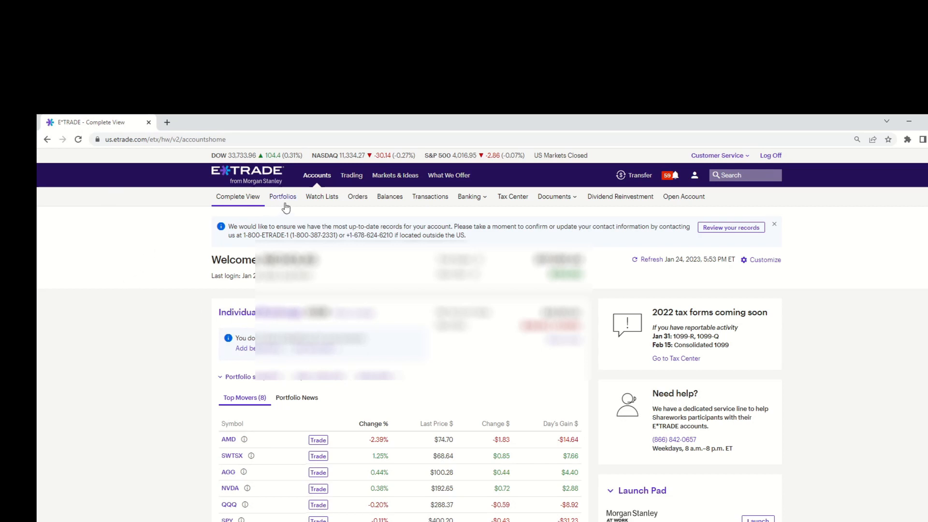
Go to Automatic Investing and start a new plan using ETFs
left_click(352, 175)
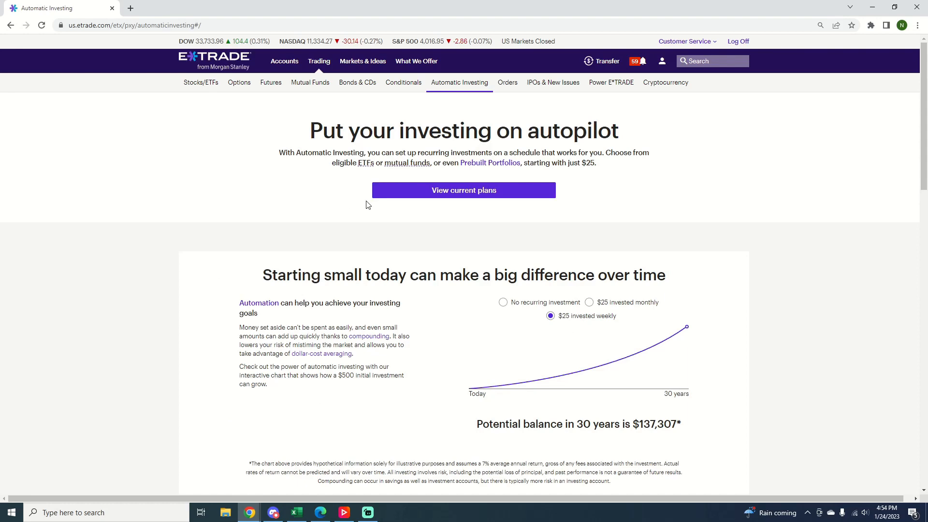
mouse_move(378, 187)
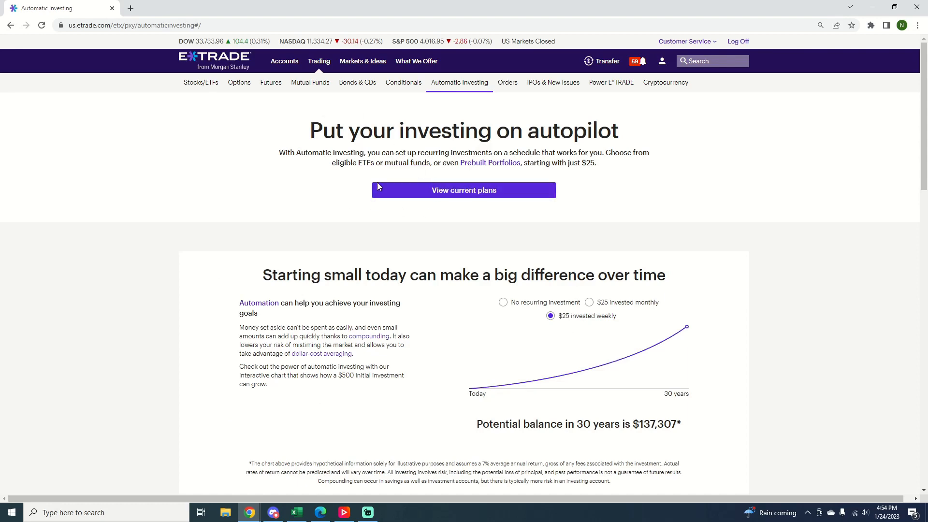
scroll("down", 3)
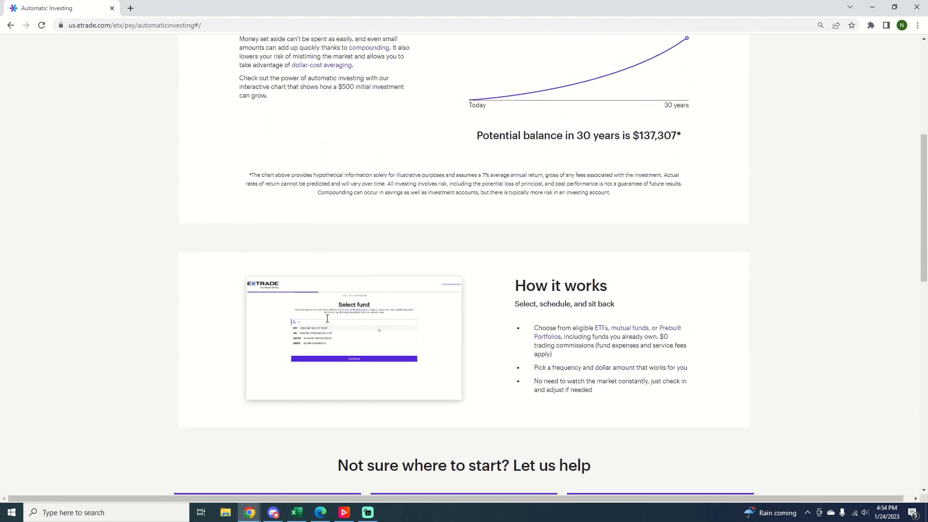
scroll("down", 3)
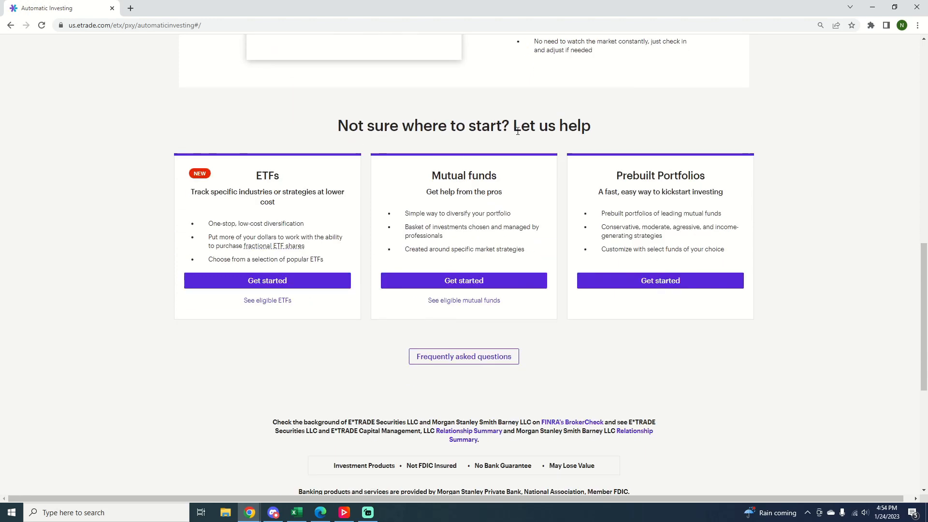
mouse_move(322, 285)
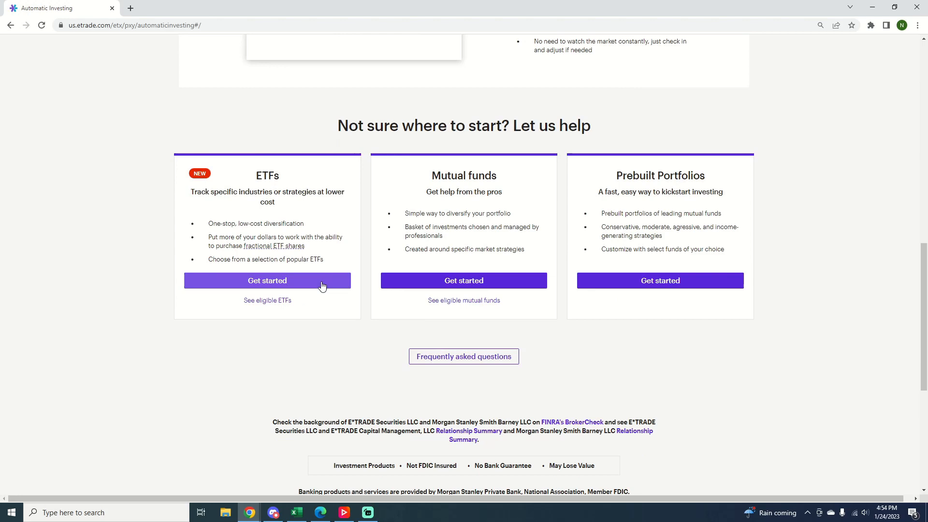
left_click(267, 281)
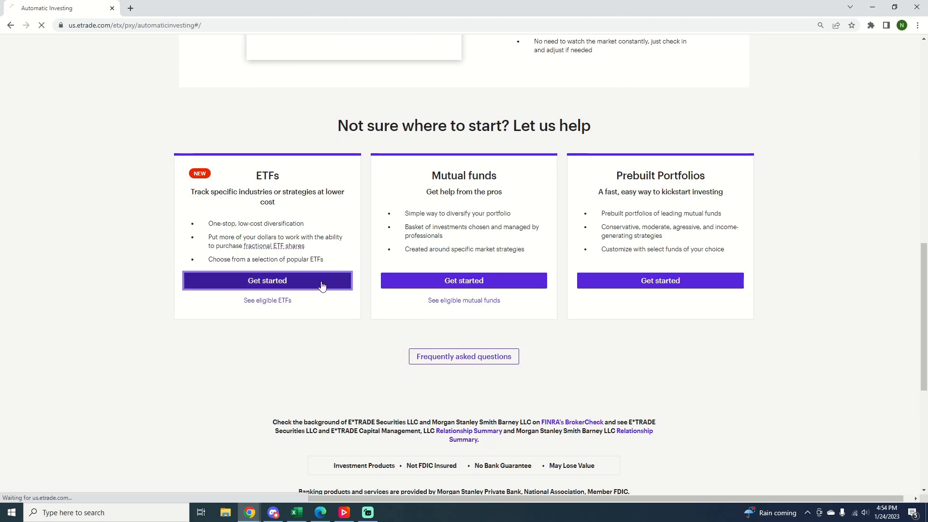
Select the Rollover IRA as the account for the recurring investments
left_click(267, 280)
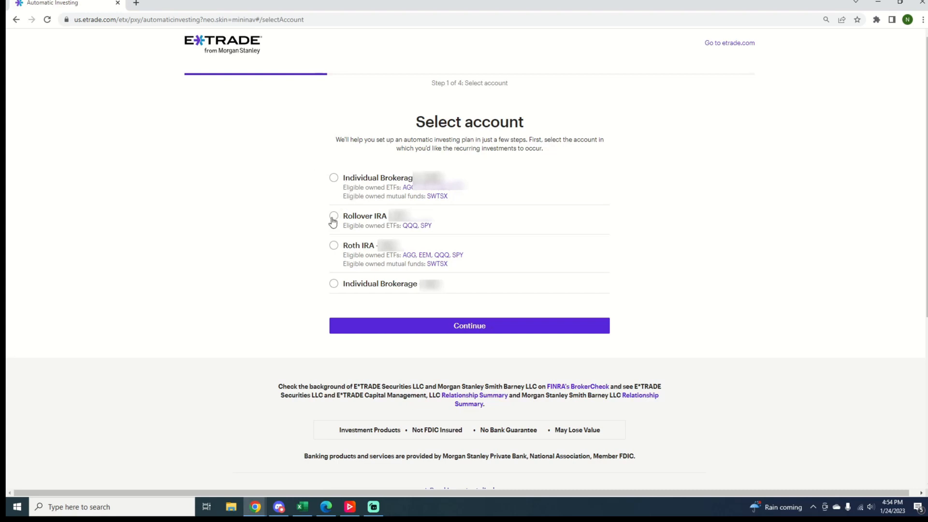
mouse_move(341, 218)
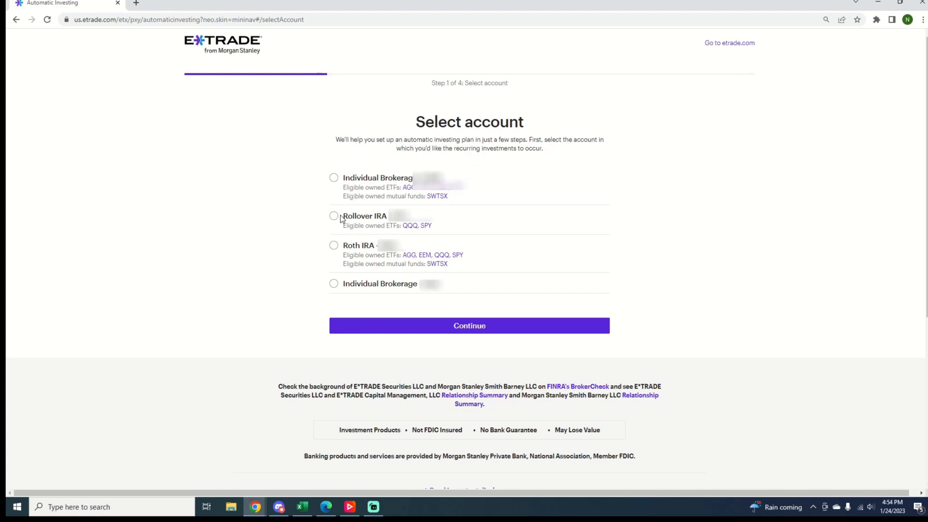
left_click(470, 326)
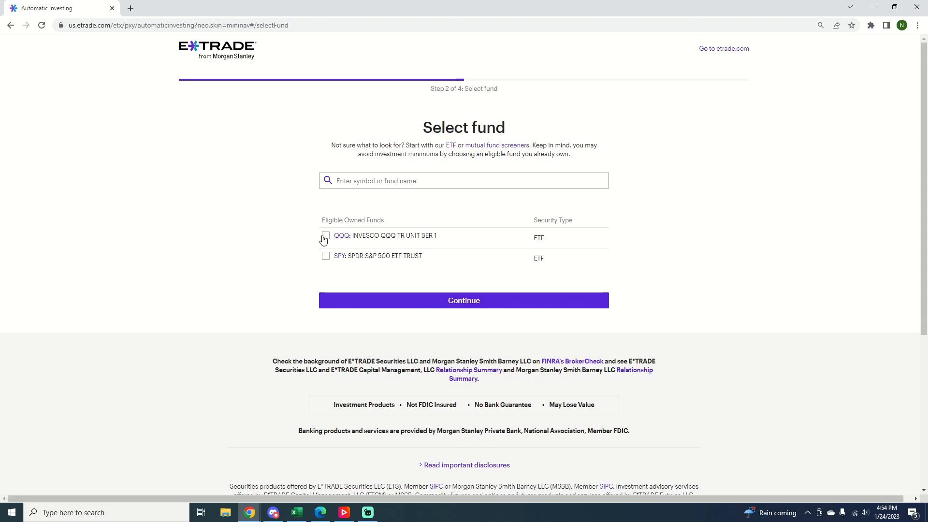
mouse_move(328, 255)
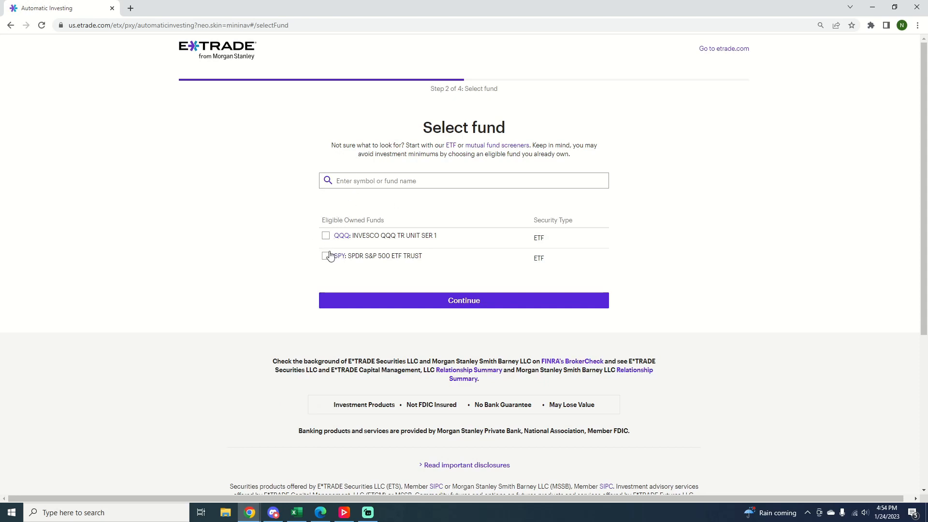
Search 'agg' to add AGG, include QQQ and SPY, and continue to plan details
left_click(463, 180)
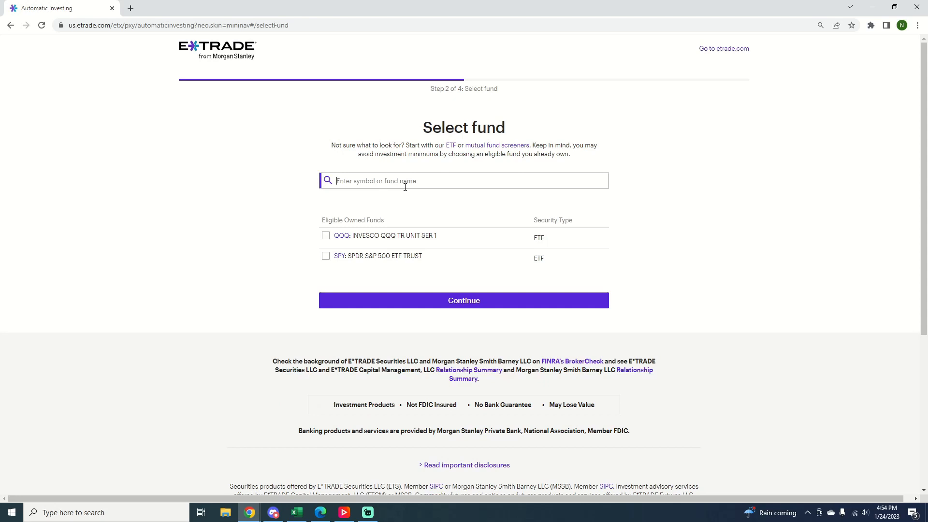
type("agg")
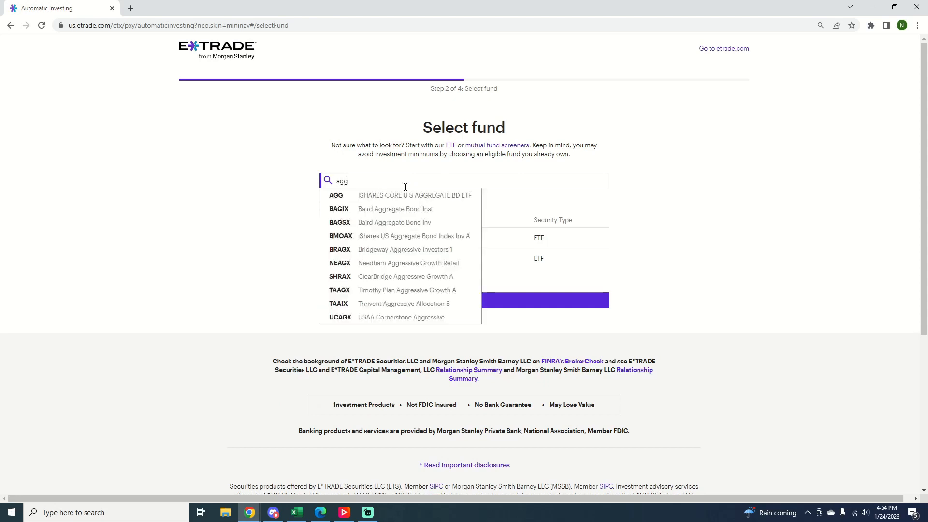
mouse_move(413, 199)
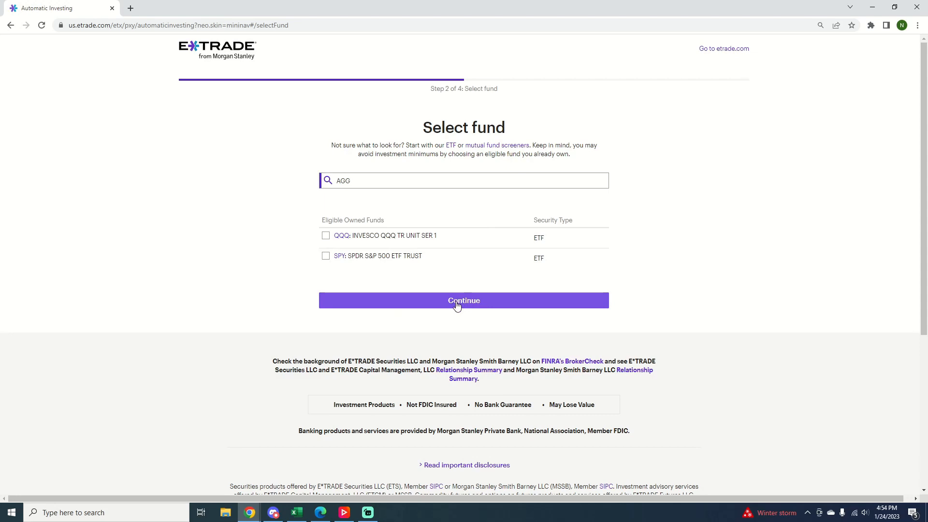
left_click(464, 299)
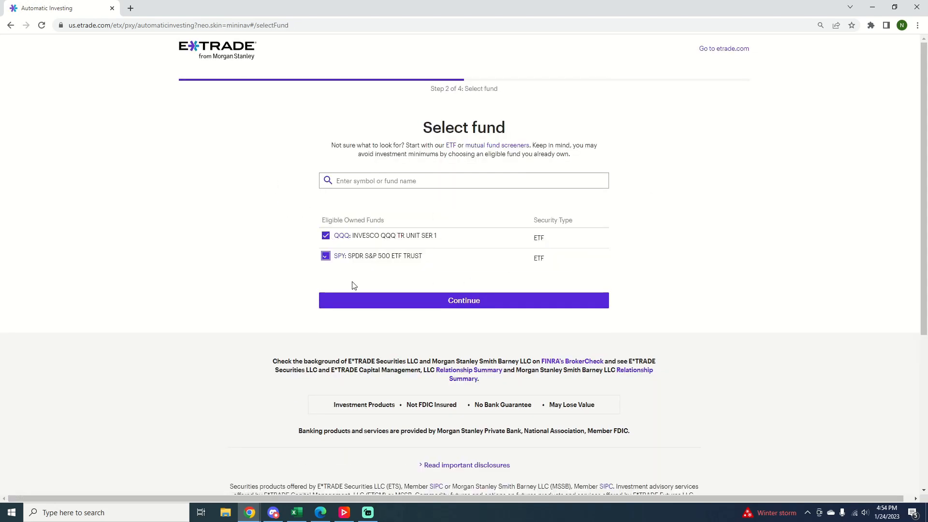
left_click(464, 299)
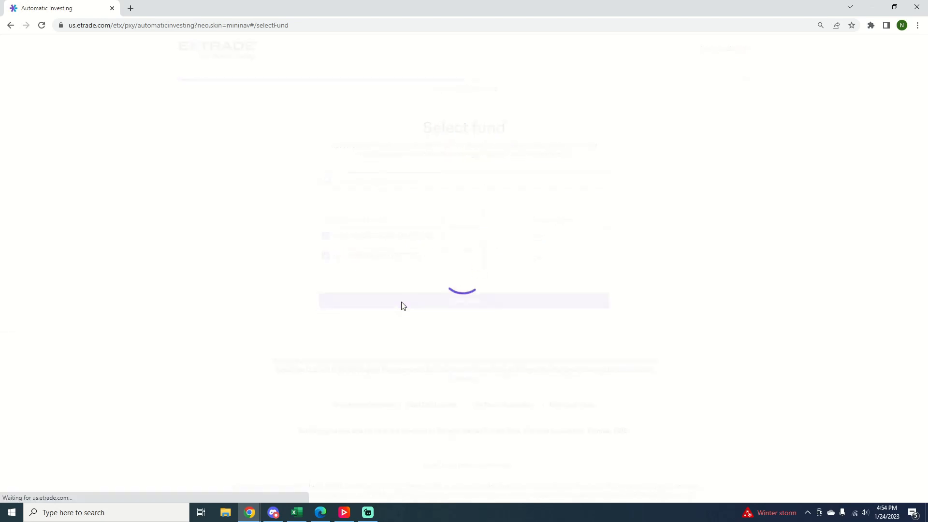
left_click(464, 299)
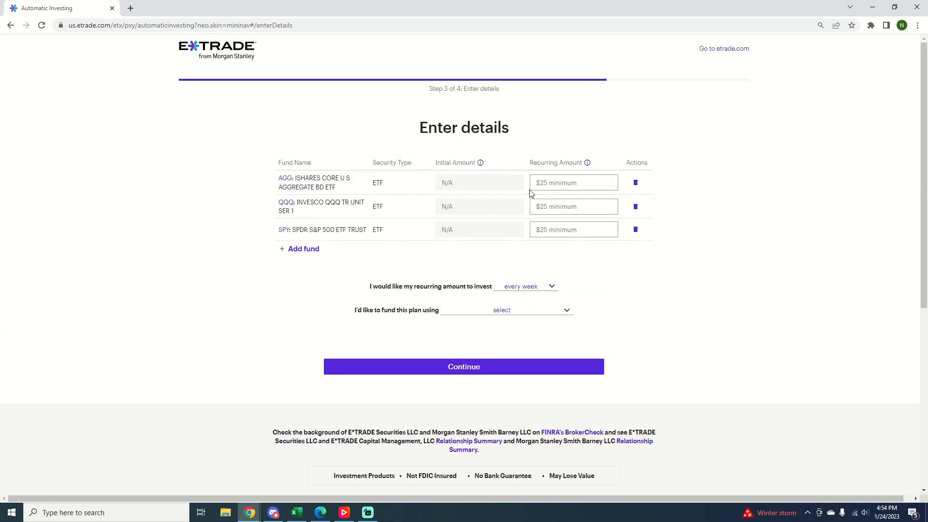
Enter recurring amounts of $25 and $50 and set the plan to invest every month
type("25")
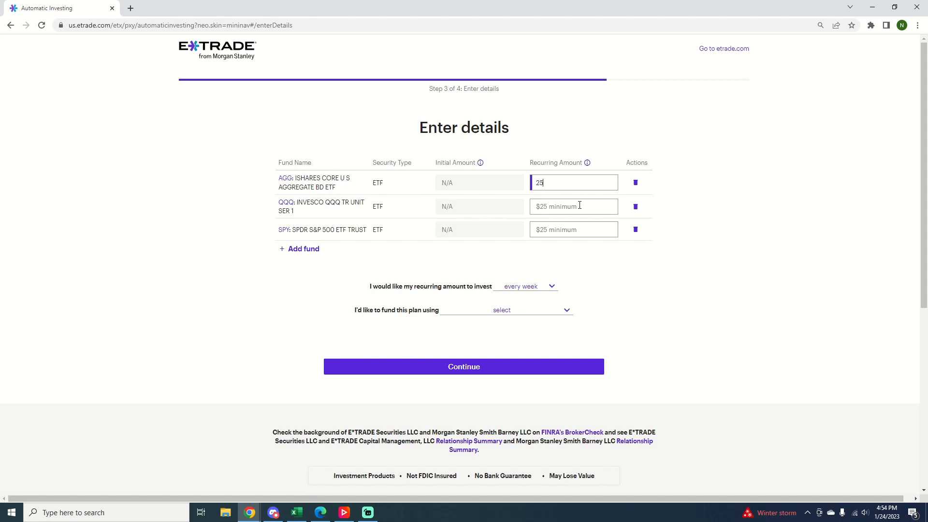
type("50")
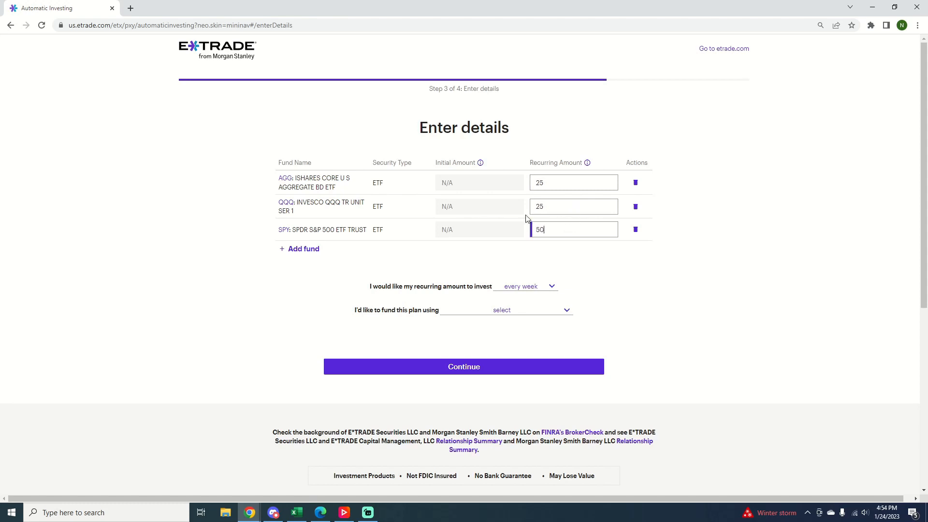
mouse_move(543, 285)
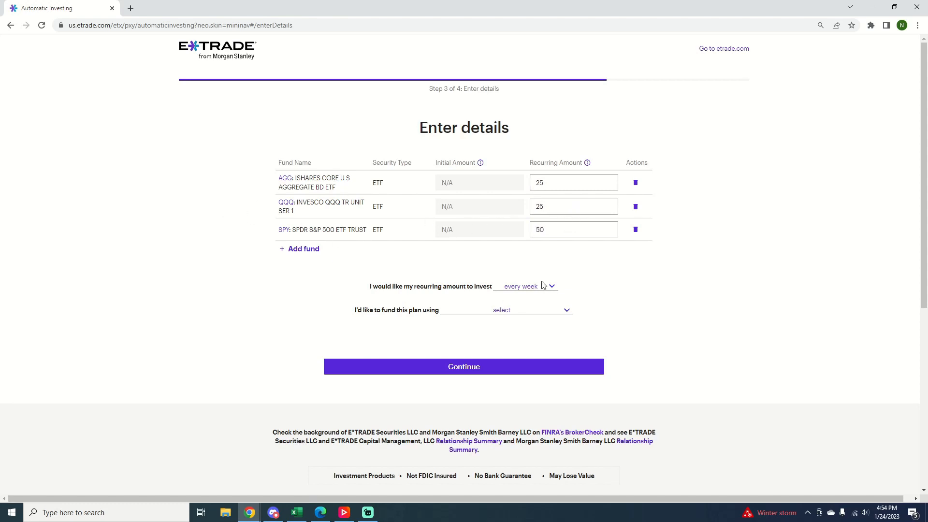
left_click(526, 286)
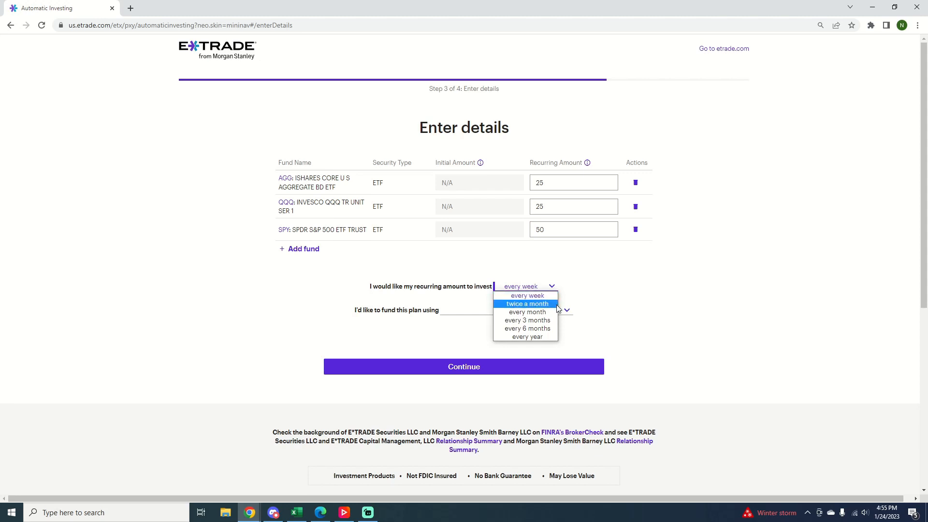
left_click(528, 311)
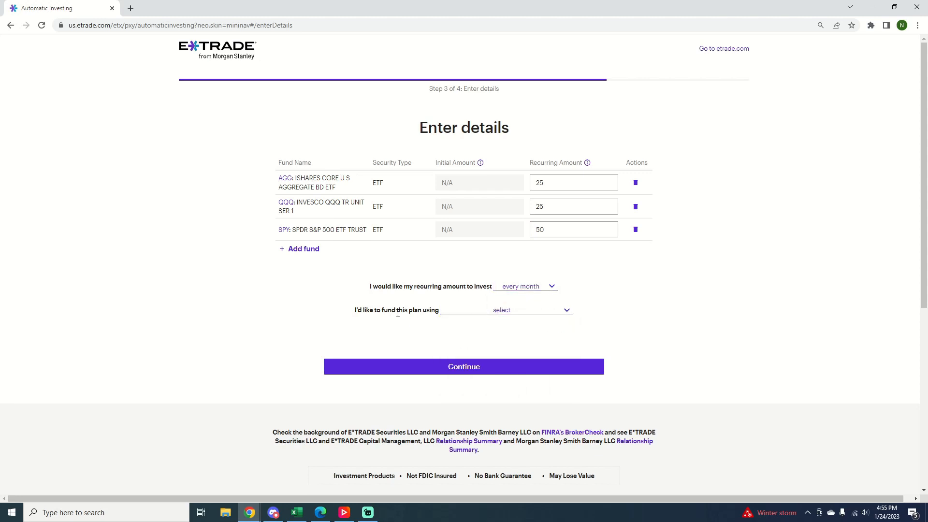
mouse_move(354, 315)
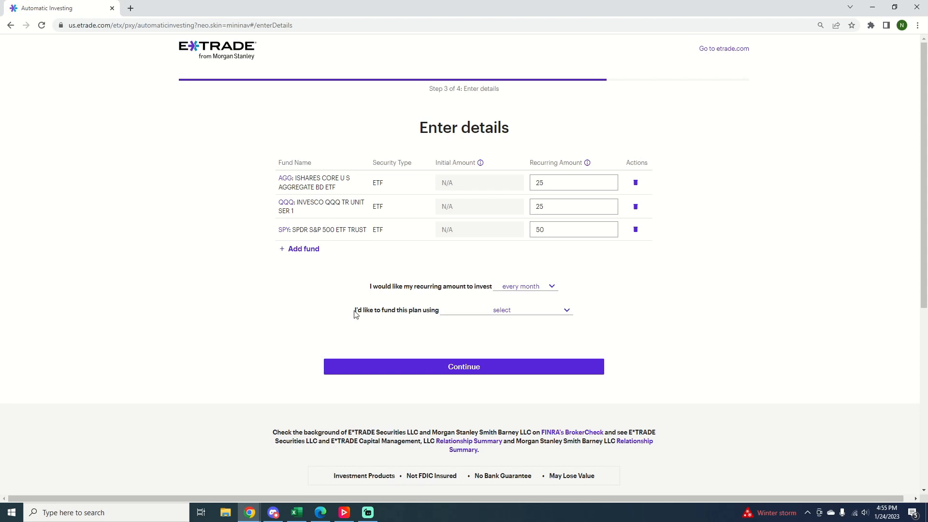
Fund the plan from the external Student checking account and continue to review
left_click(530, 309)
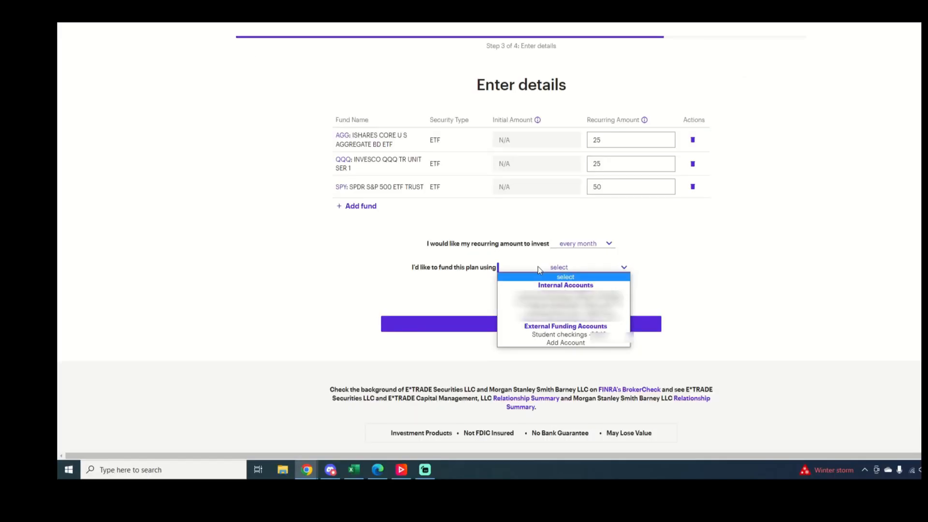
mouse_move(574, 334)
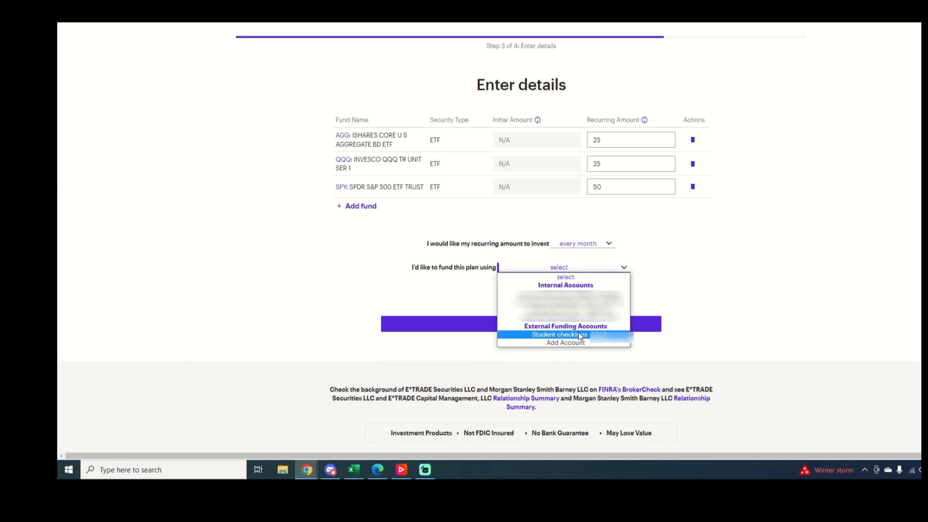
mouse_move(566, 293)
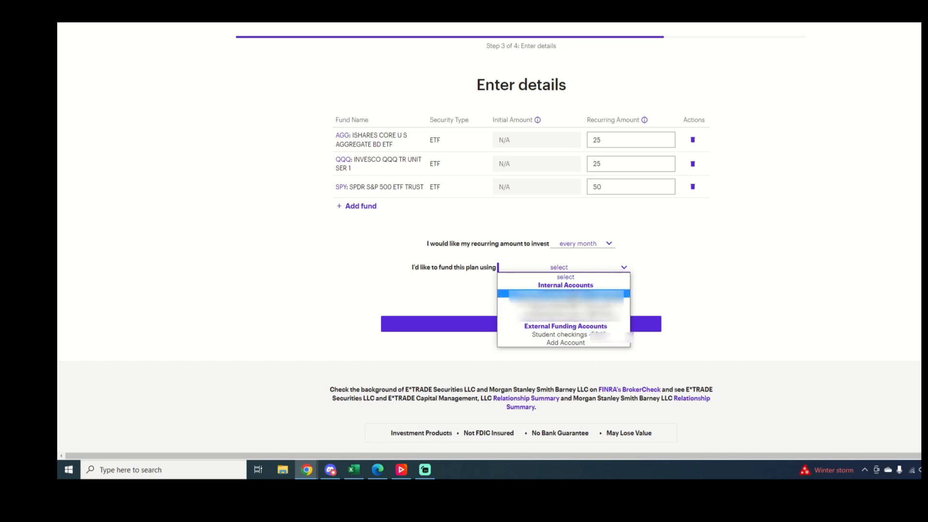
mouse_move(576, 333)
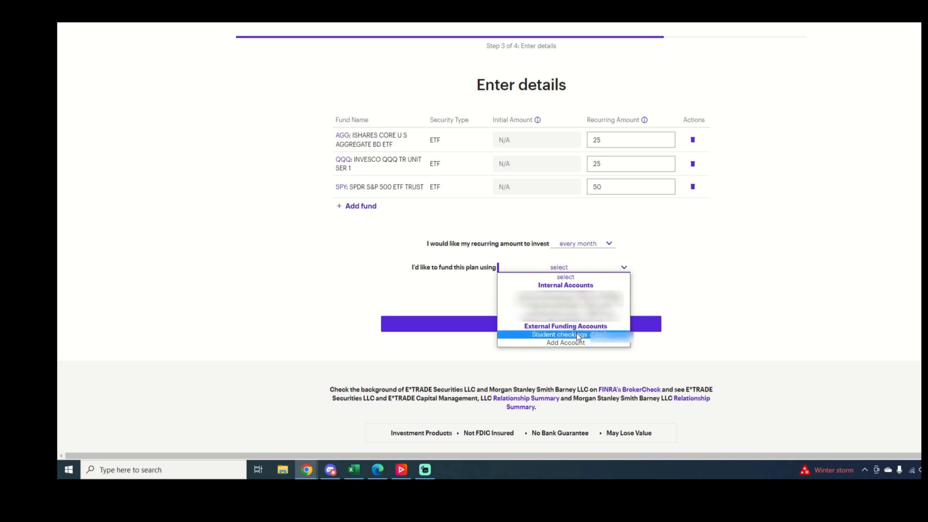
left_click(565, 335)
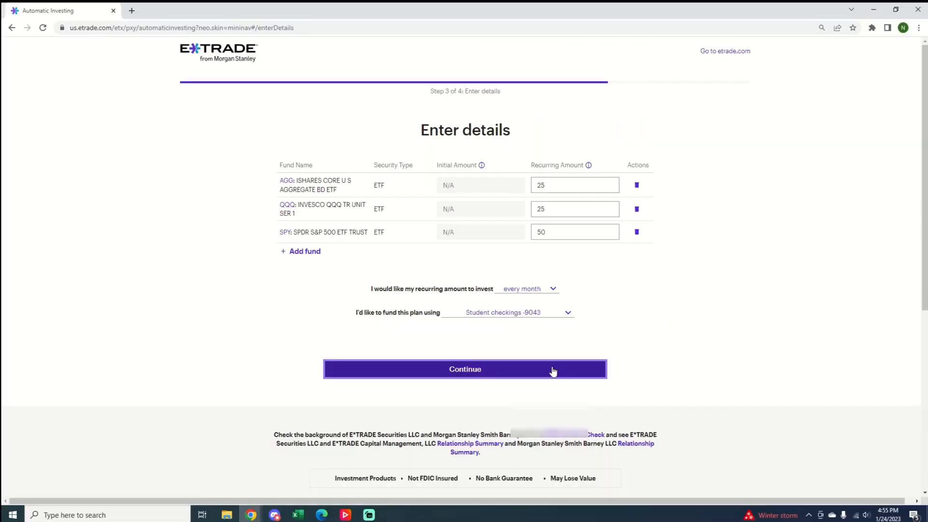
left_click(464, 369)
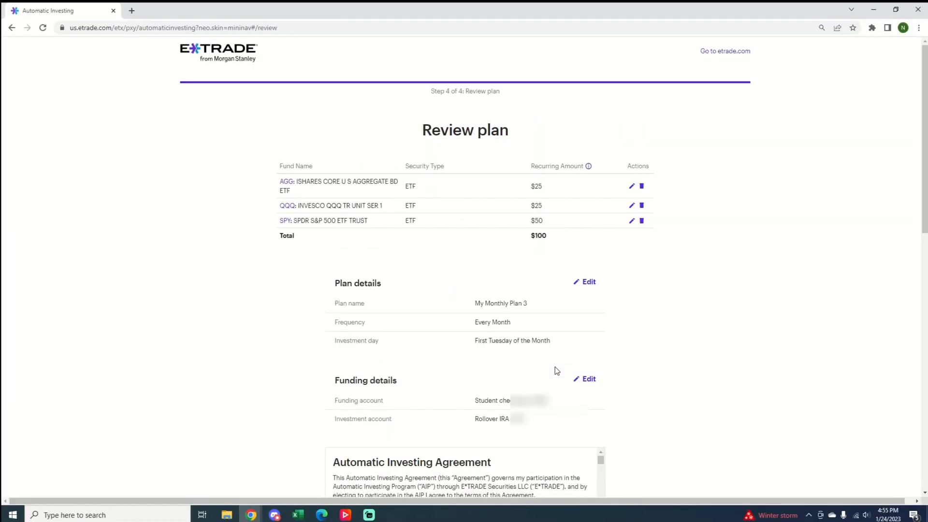
mouse_move(670, 373)
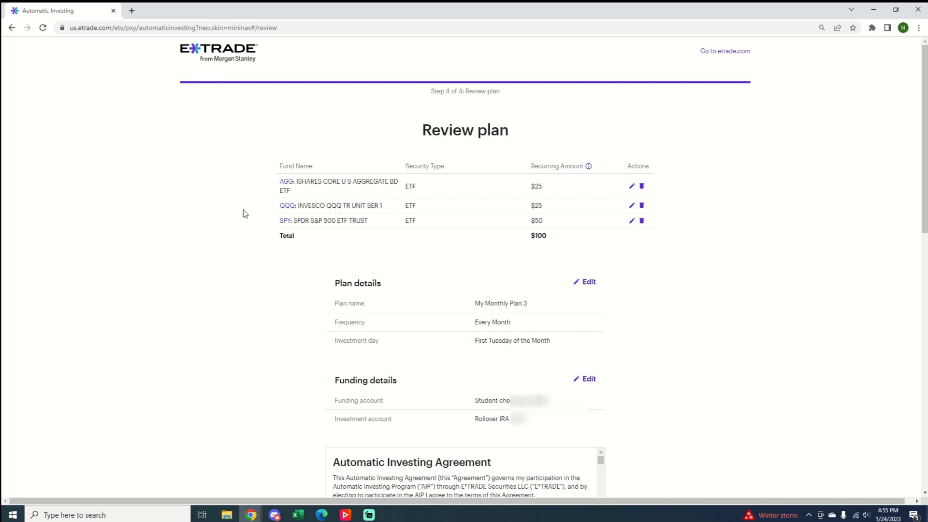
mouse_move(418, 200)
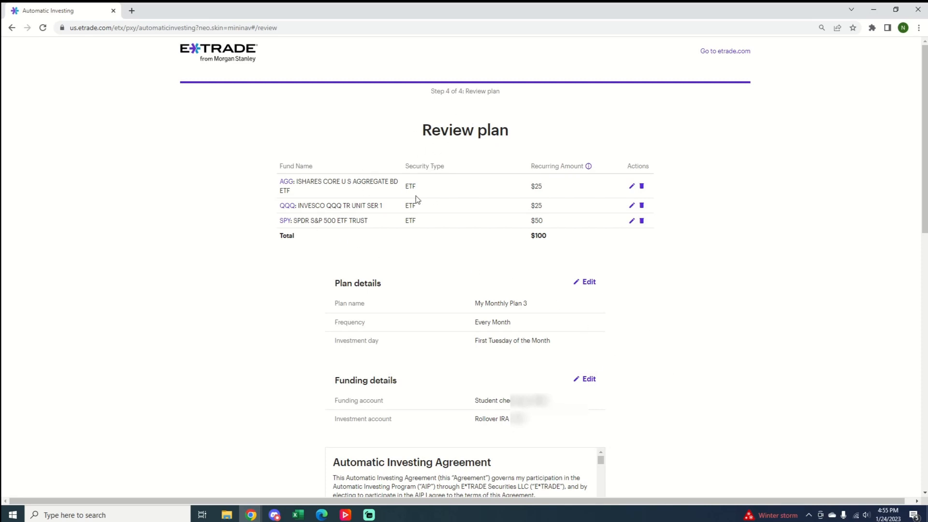
mouse_move(585, 358)
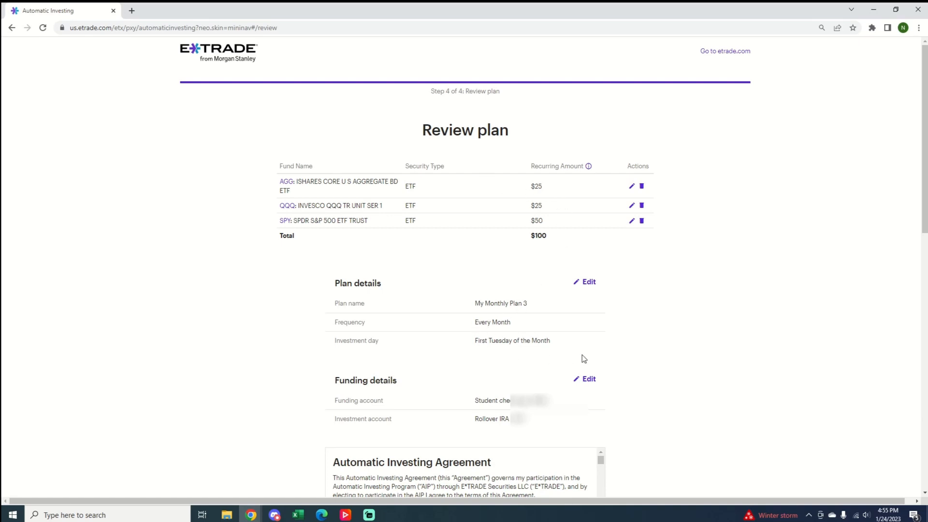
mouse_move(529, 190)
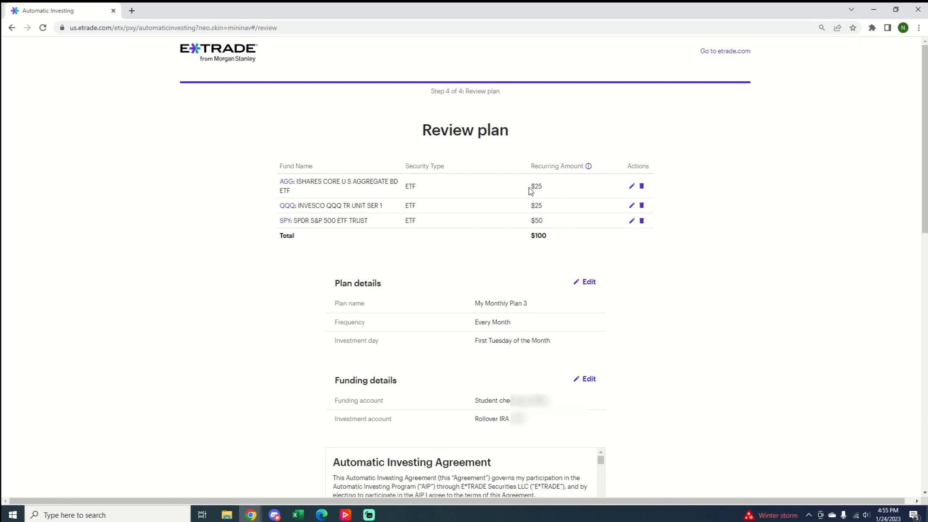
Review 'My Monthly Plan 3': AGG $25, QQQ $25, SPY $50, $100 monthly into the Rollover IRA
double_click(535, 186)
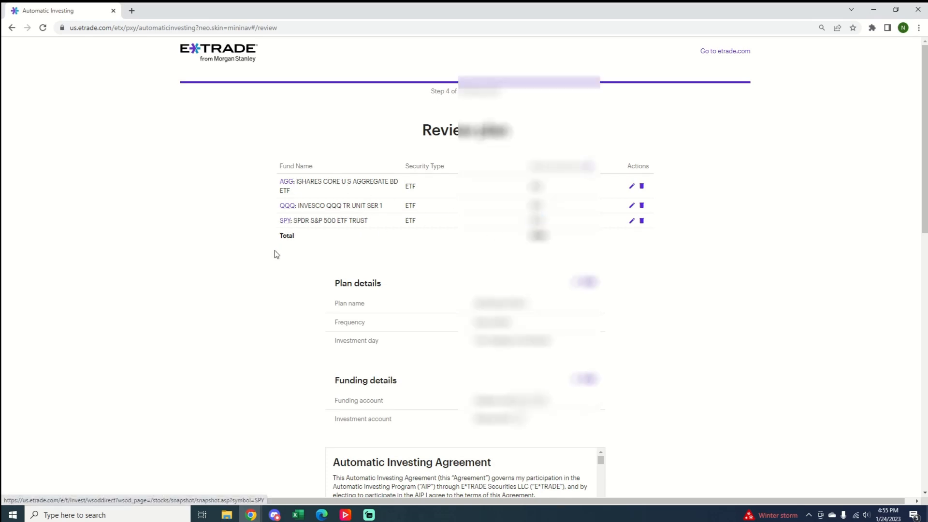
Accept the Automatic Investing Agreement and complete the order for the monthly plan
scroll("down", 3)
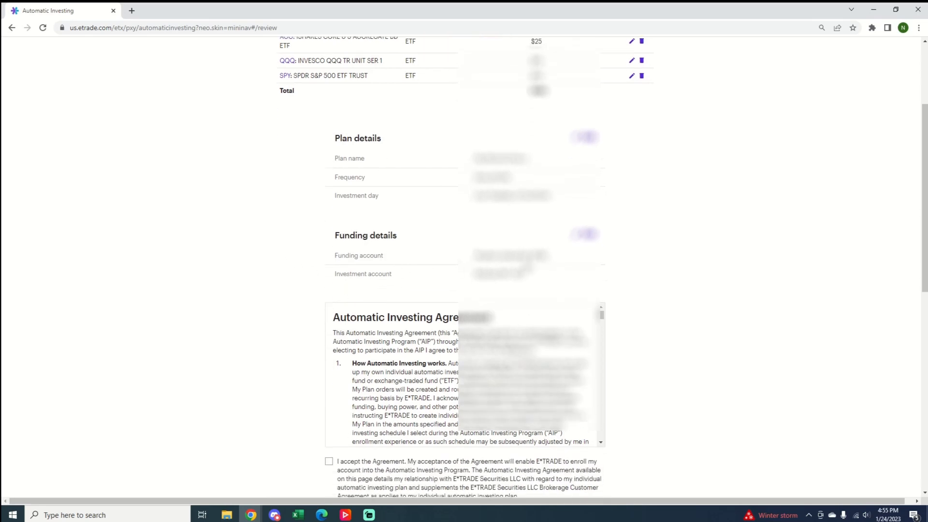
scroll("down", 3)
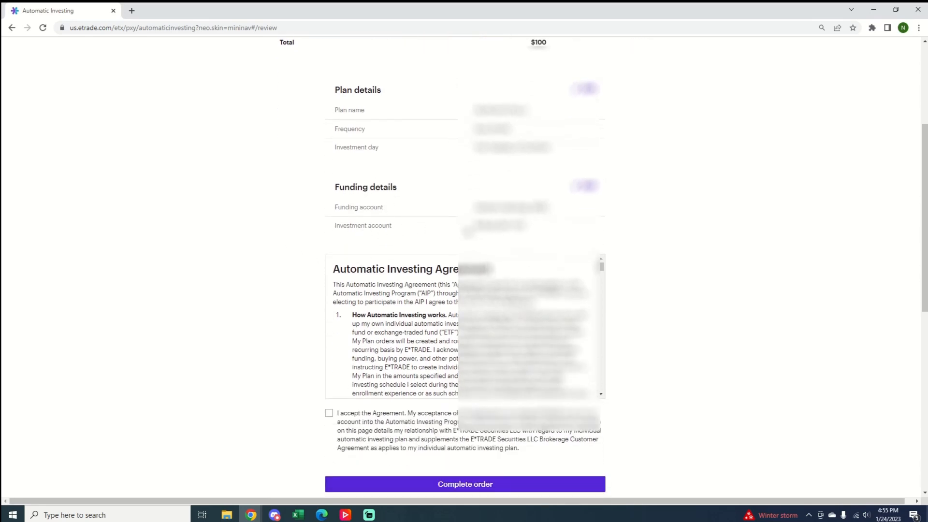
scroll("down", 3)
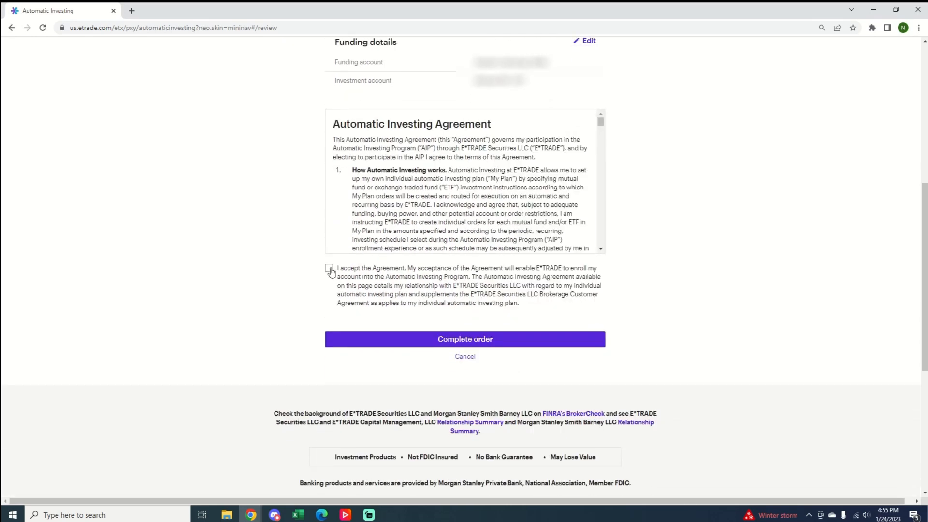
left_click(329, 268)
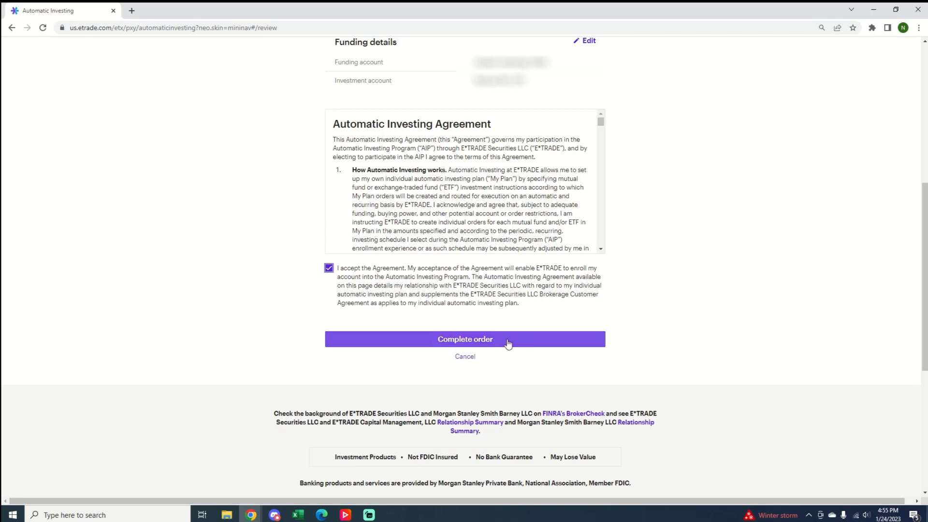
left_click(465, 339)
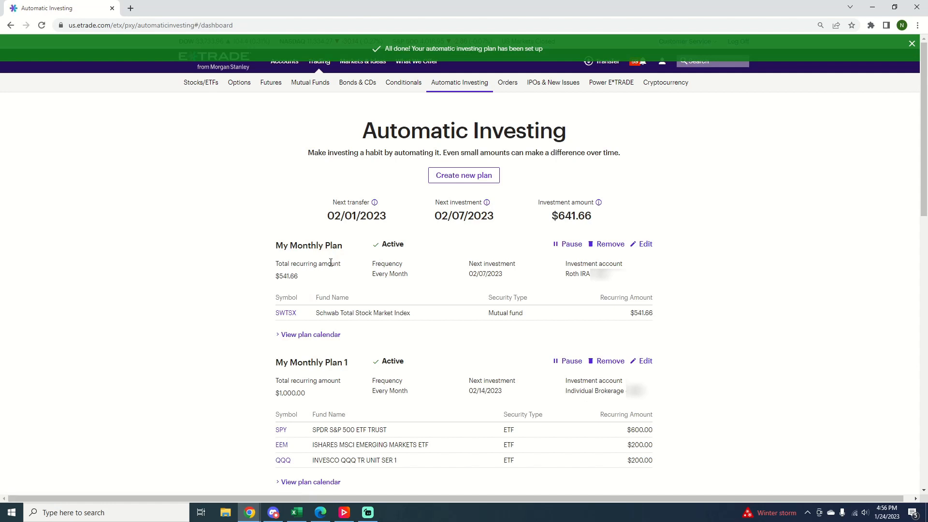
mouse_move(195, 260)
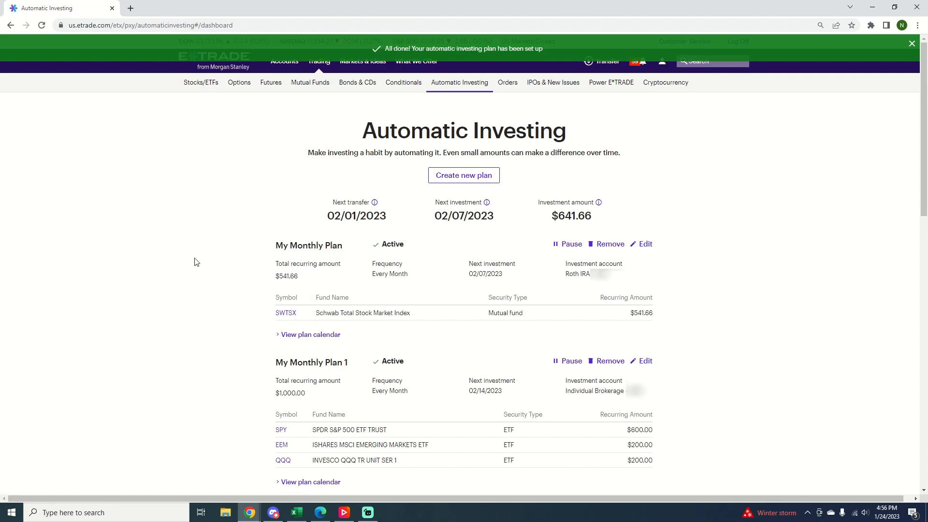
Close the green 'All done!' banner to return to the Automatic Investing dashboard
left_click(911, 43)
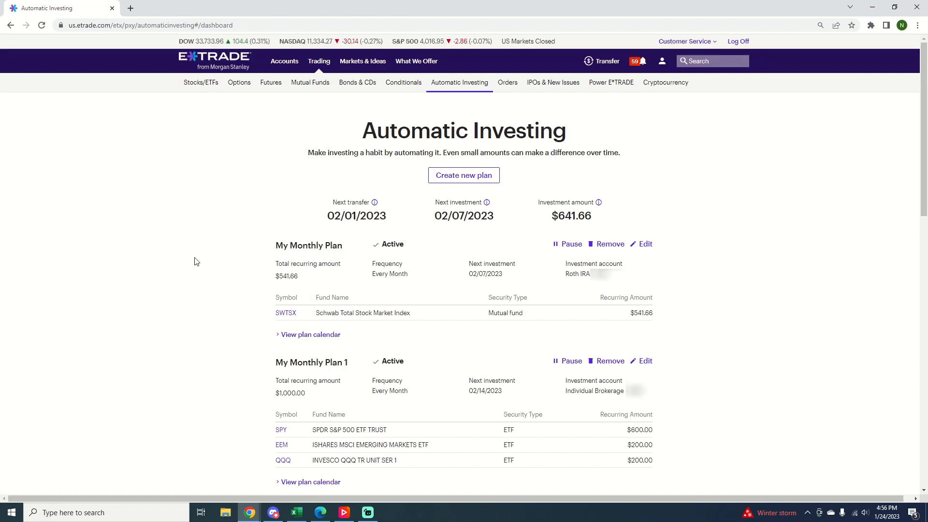
mouse_move(149, 238)
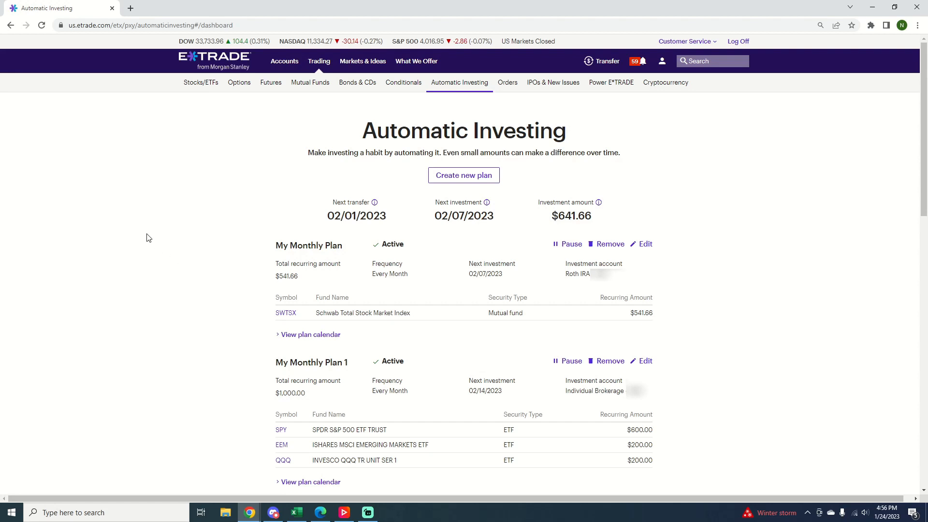